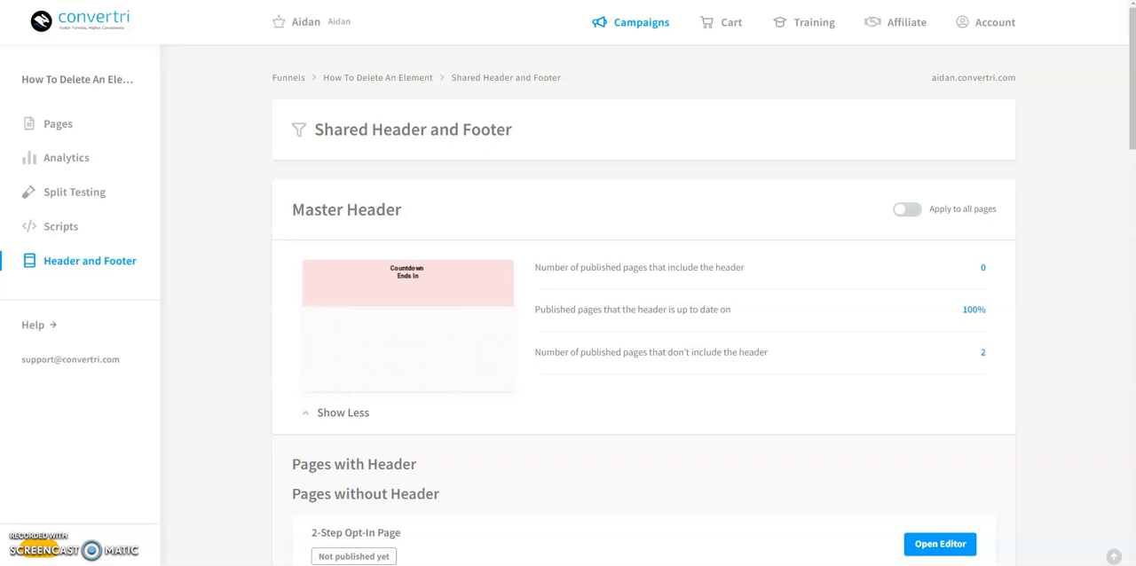
Step: From the funnel list, open the How To Delete An Element funnel's Master Header in the builder
click(641, 22)
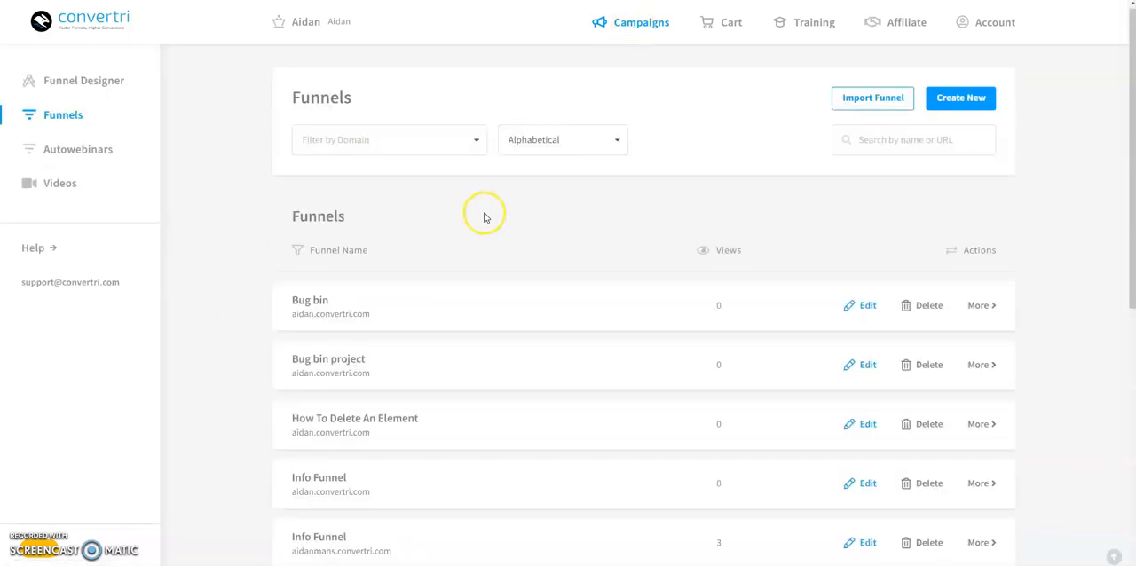
click(355, 423)
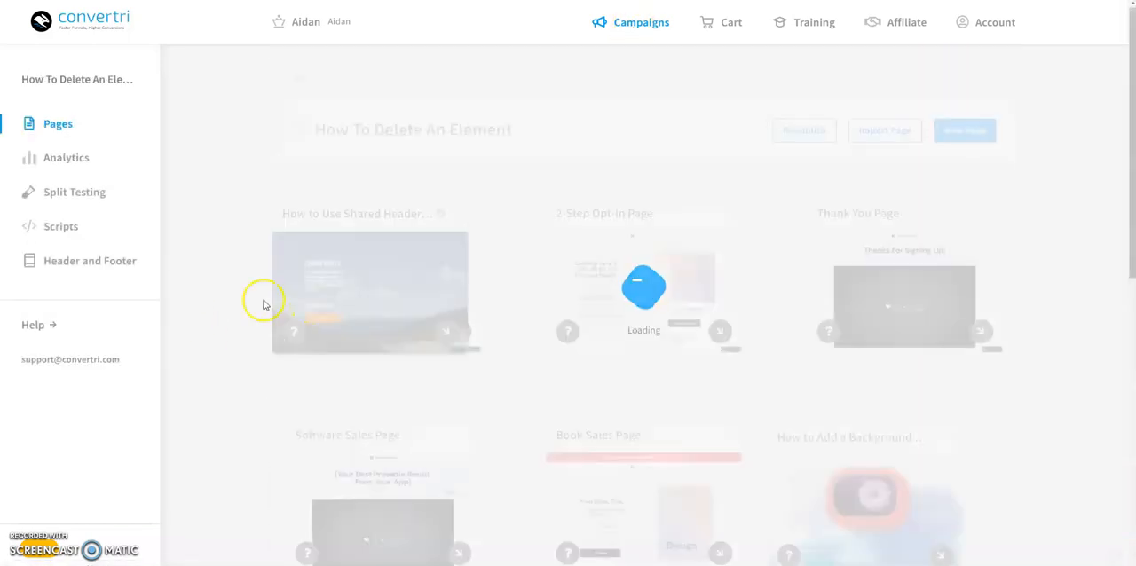
click(90, 260)
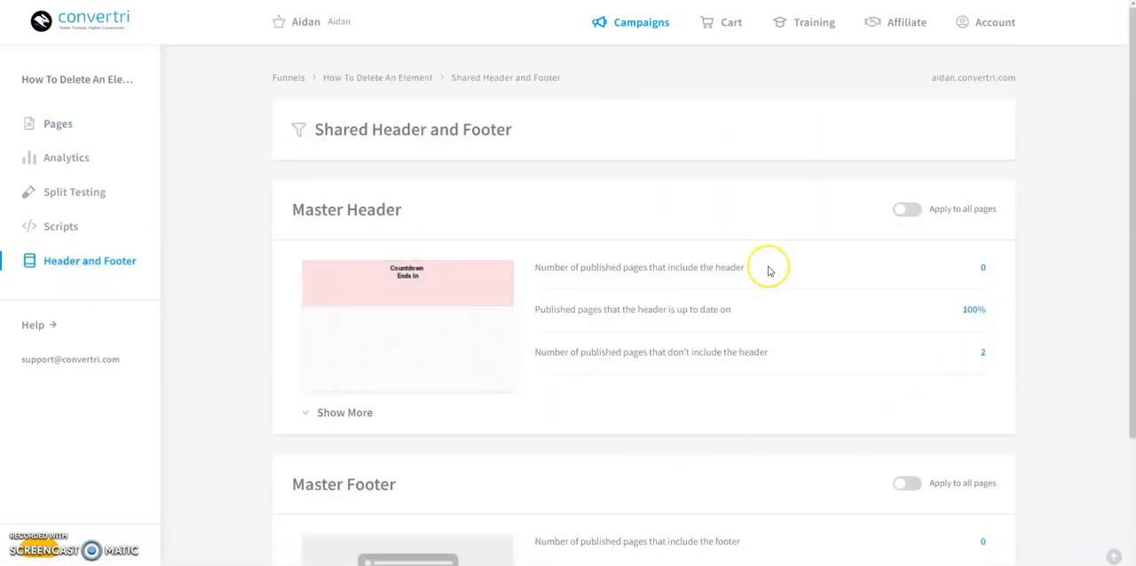
mouse_move(769, 269)
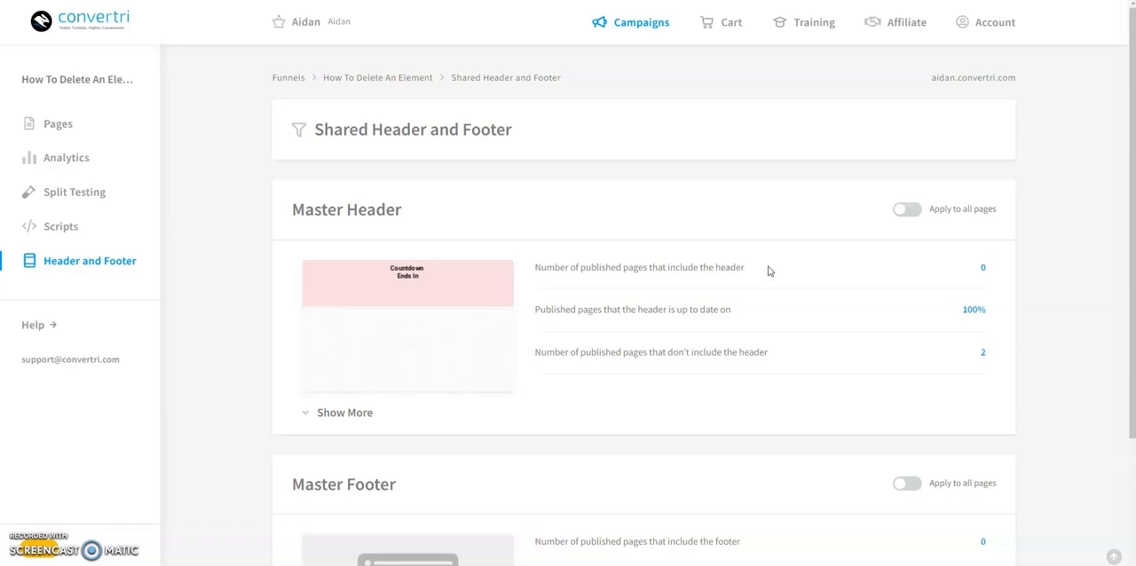
mouse_move(408, 325)
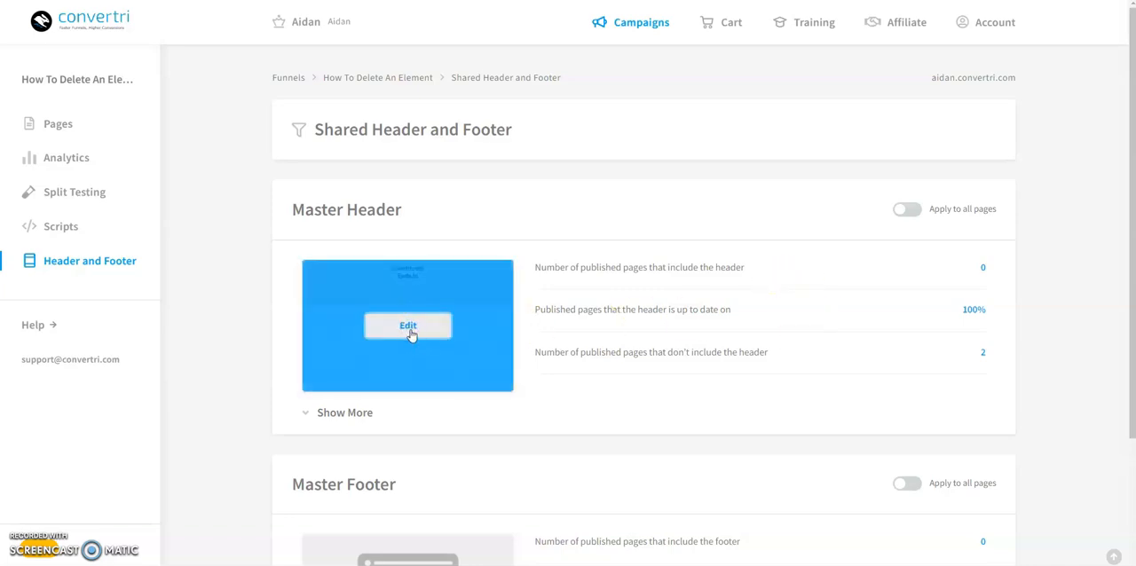
click(408, 325)
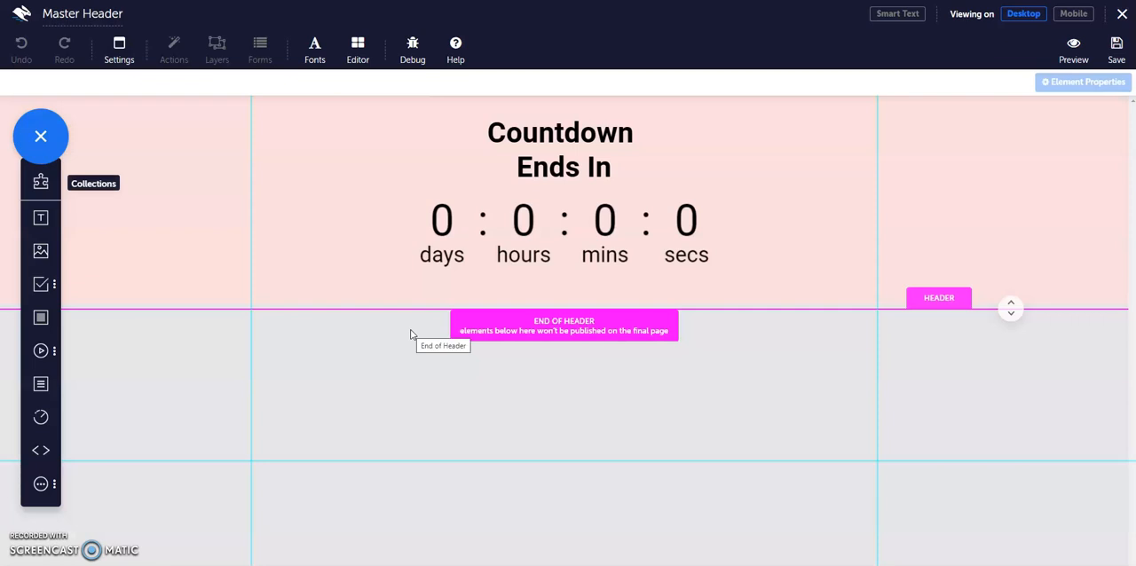
mouse_move(410, 335)
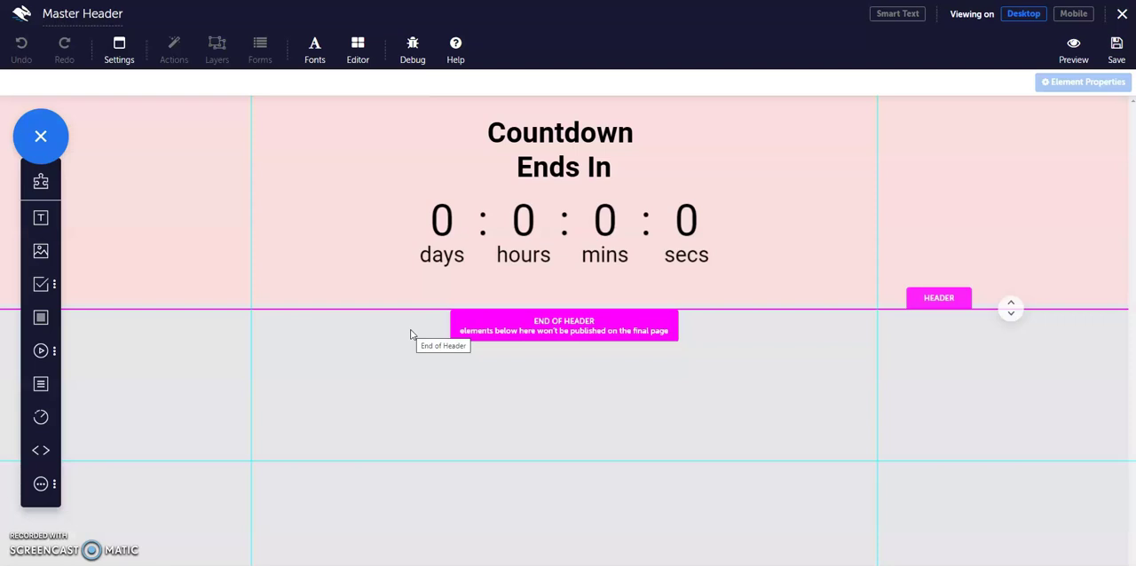
mouse_move(1001, 313)
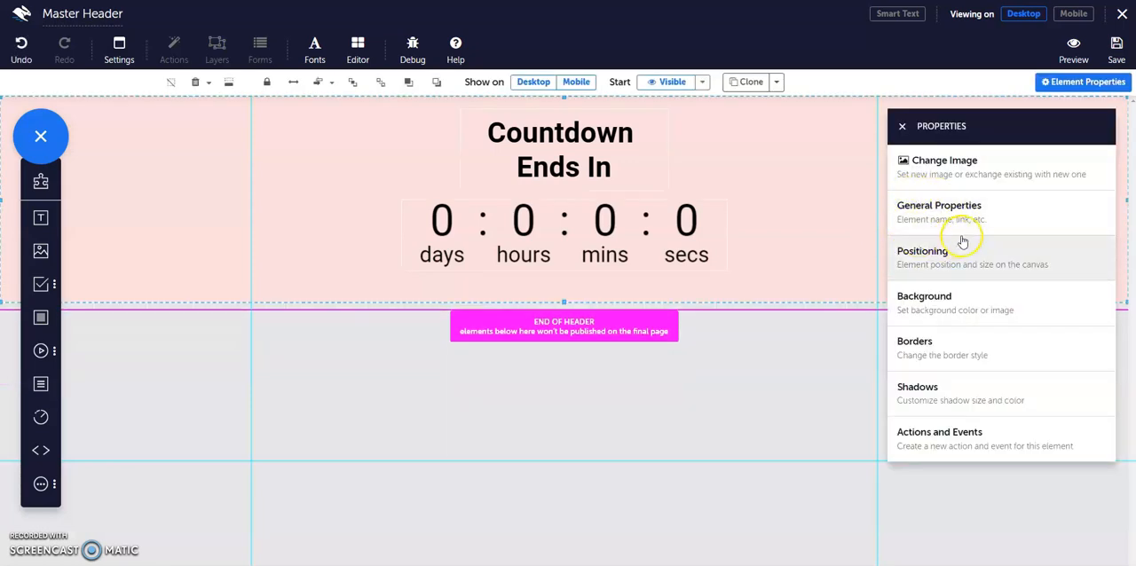
mouse_move(930, 302)
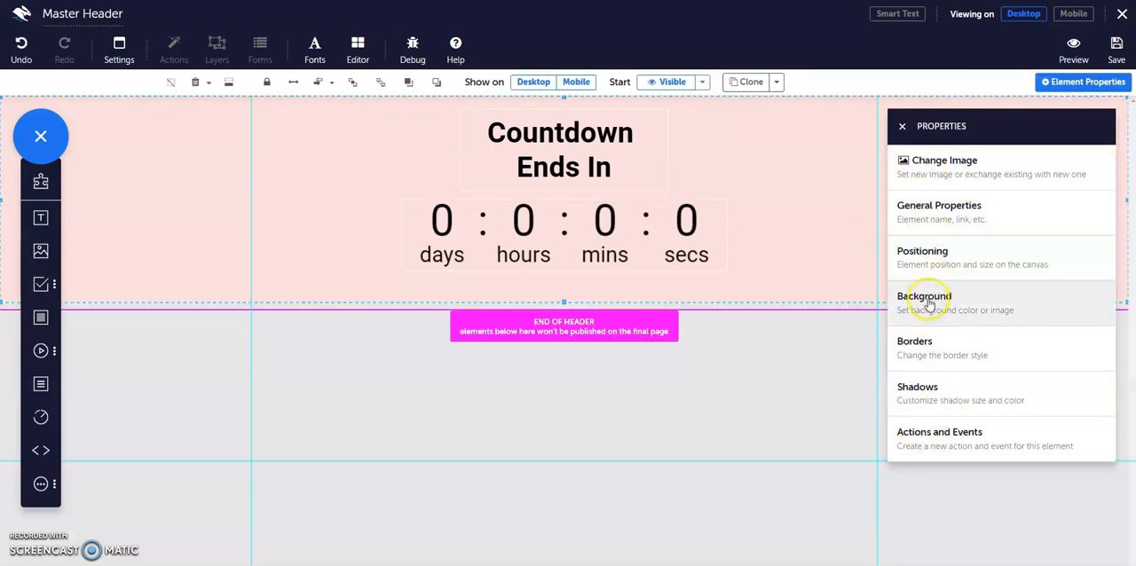
Step: Discard the trial background colour, save the Master Header, and go back to the funnel
click(924, 302)
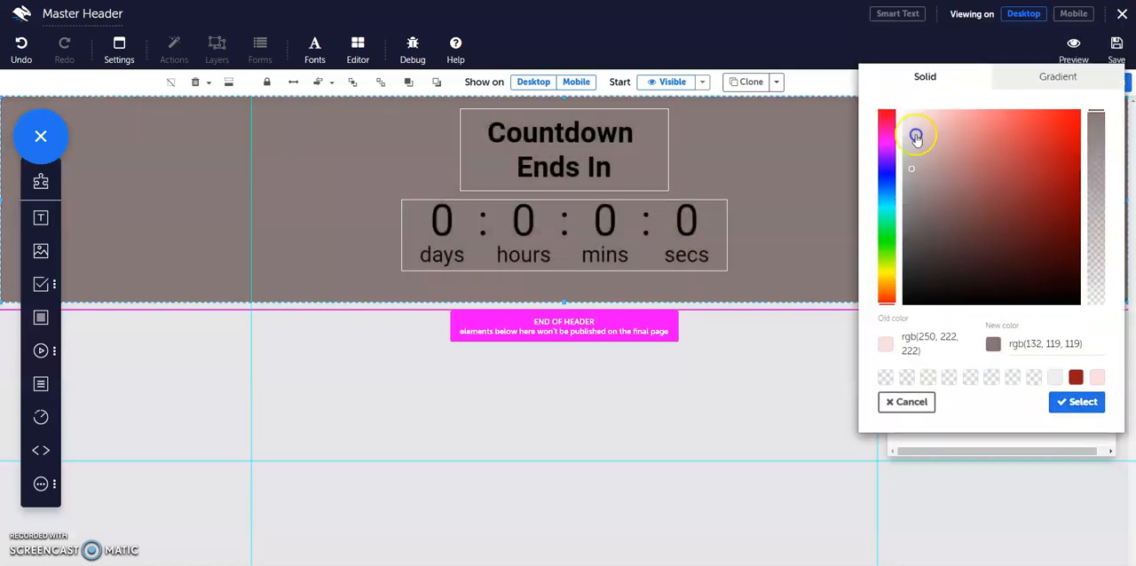
click(1077, 403)
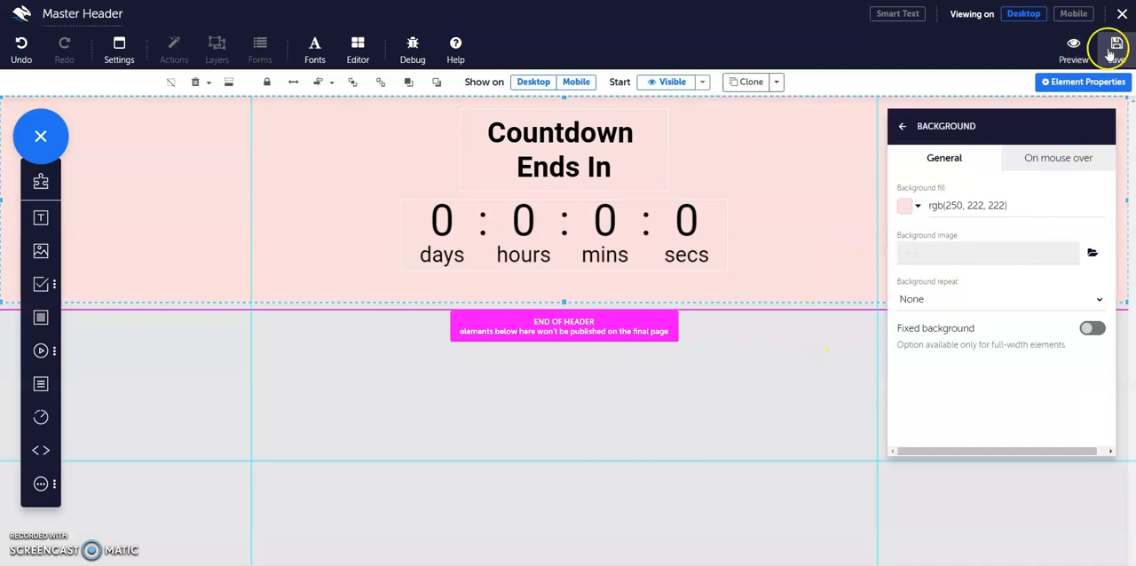
click(1117, 45)
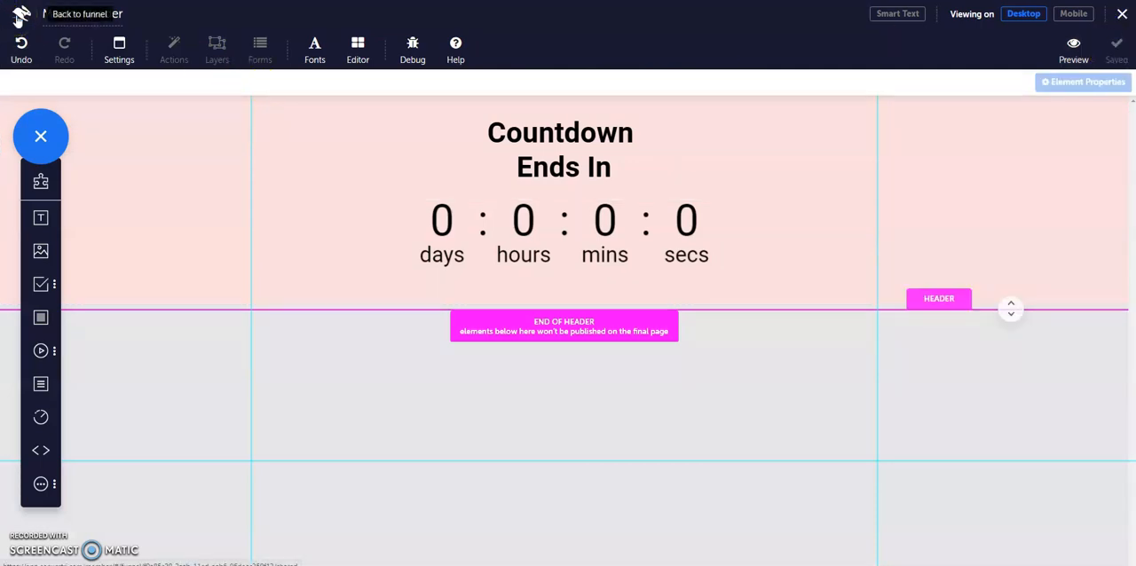
click(80, 13)
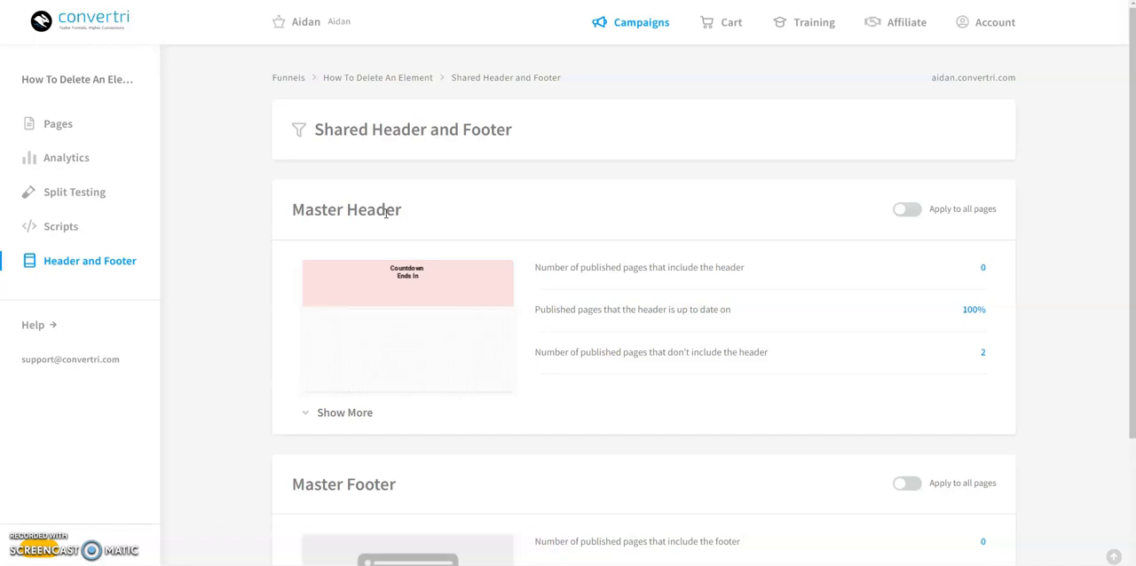
mouse_move(772, 213)
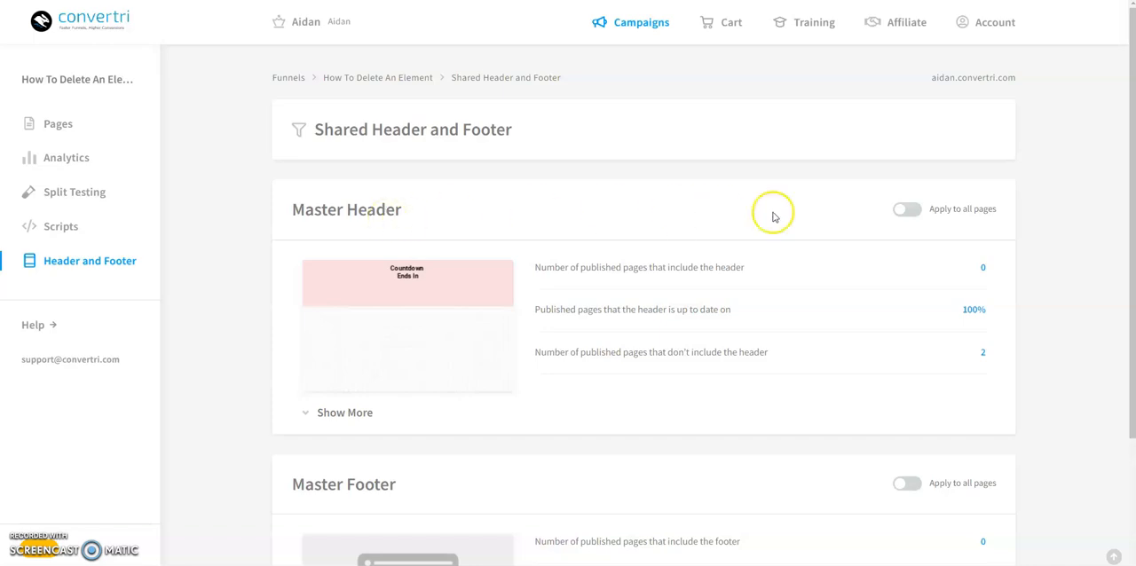
Step: Turn on 'Apply to all pages' for the Master Header
click(907, 209)
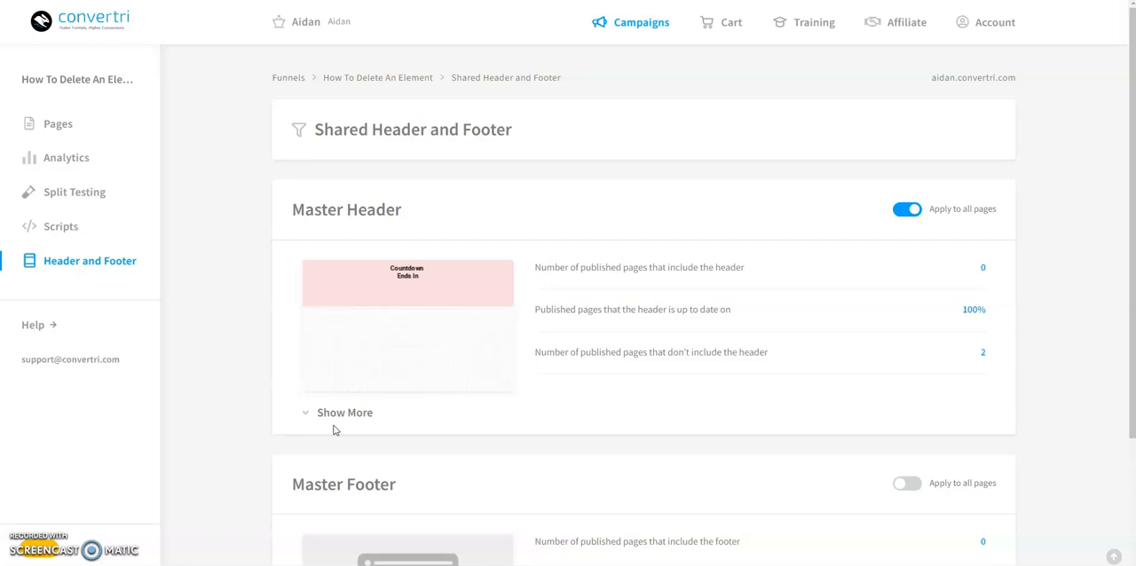
mouse_move(345, 412)
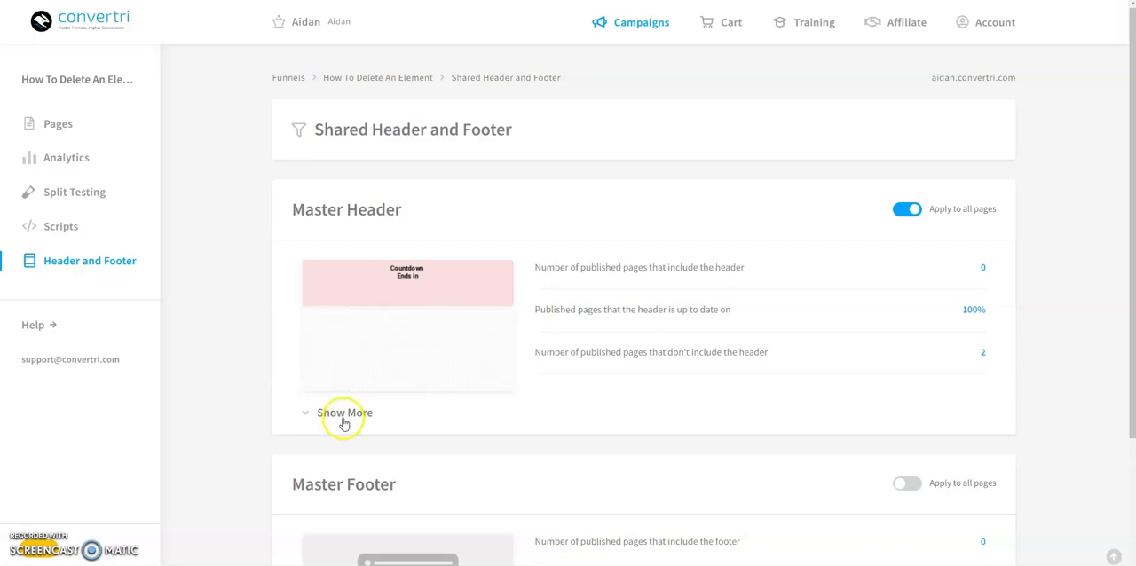
Step: Show the header and footer page list and open 'How to Use Shared Headers and Footers' in the editor
click(345, 412)
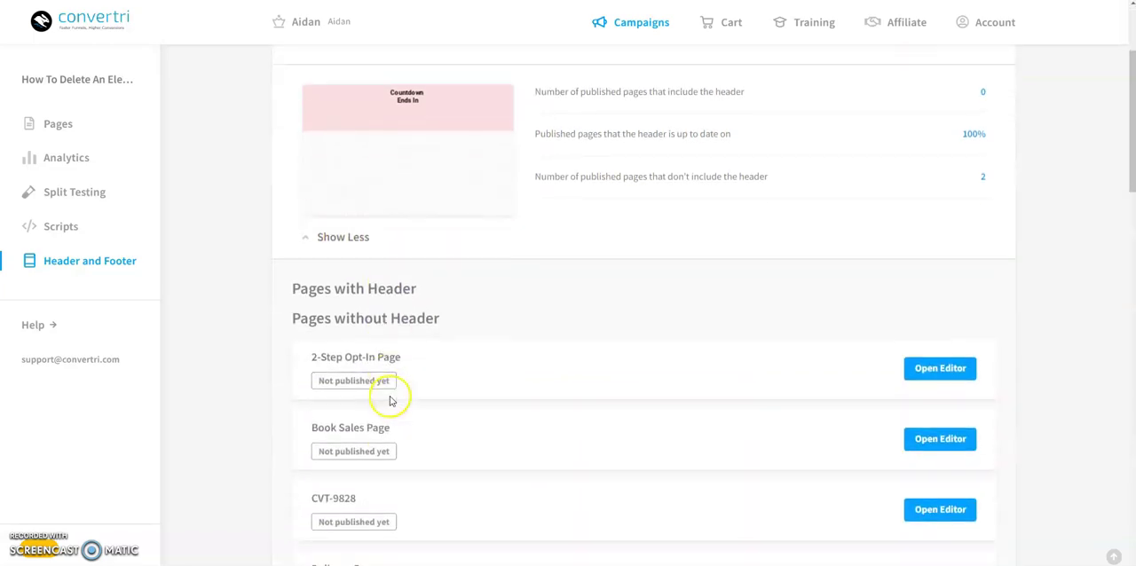
scroll(down, 3)
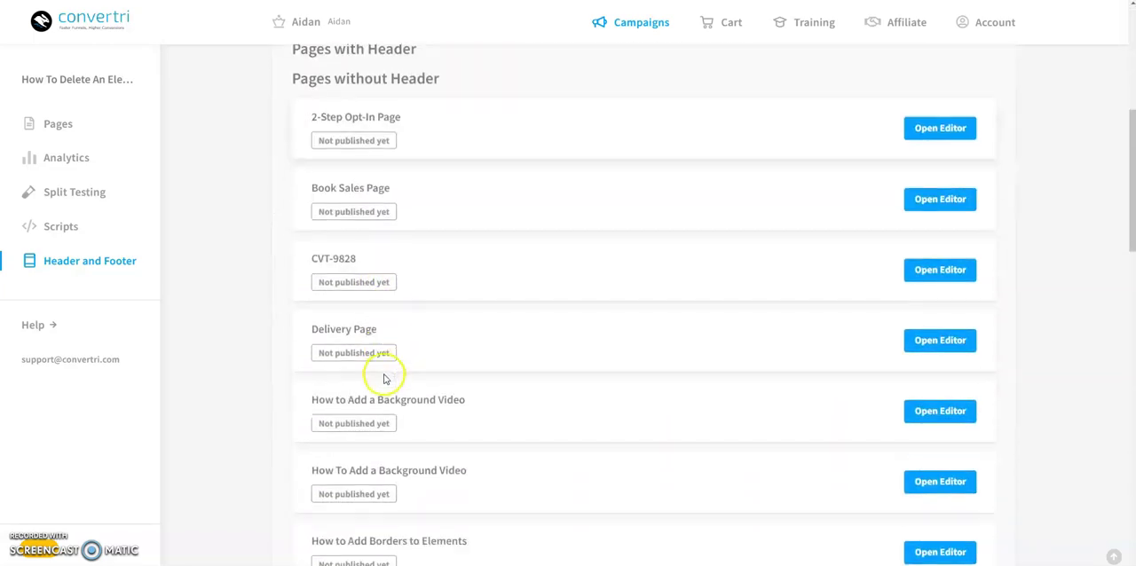
scroll(down, 3)
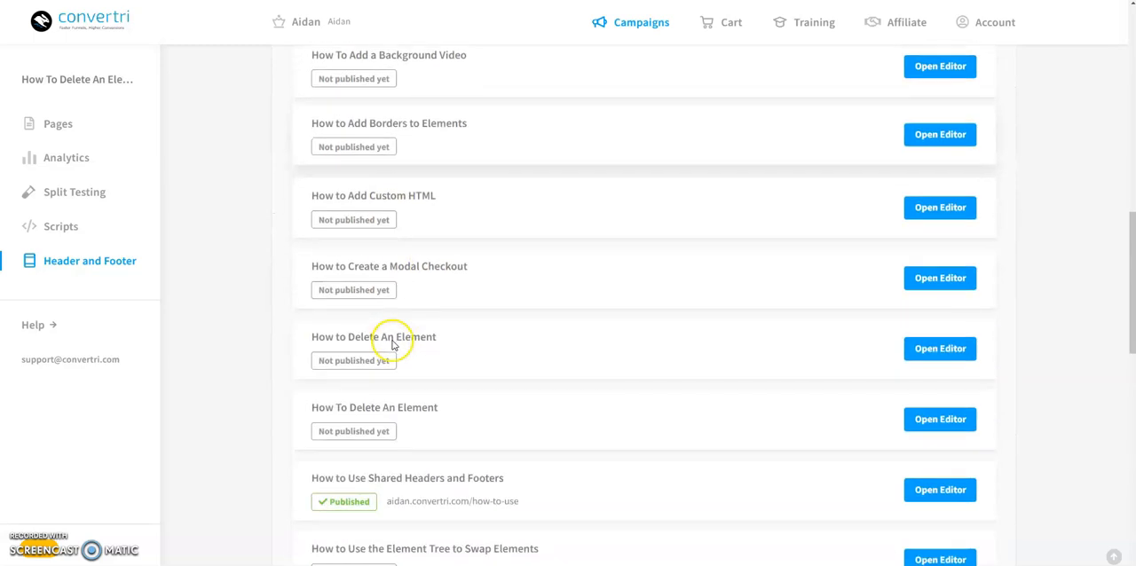
scroll(down, 3)
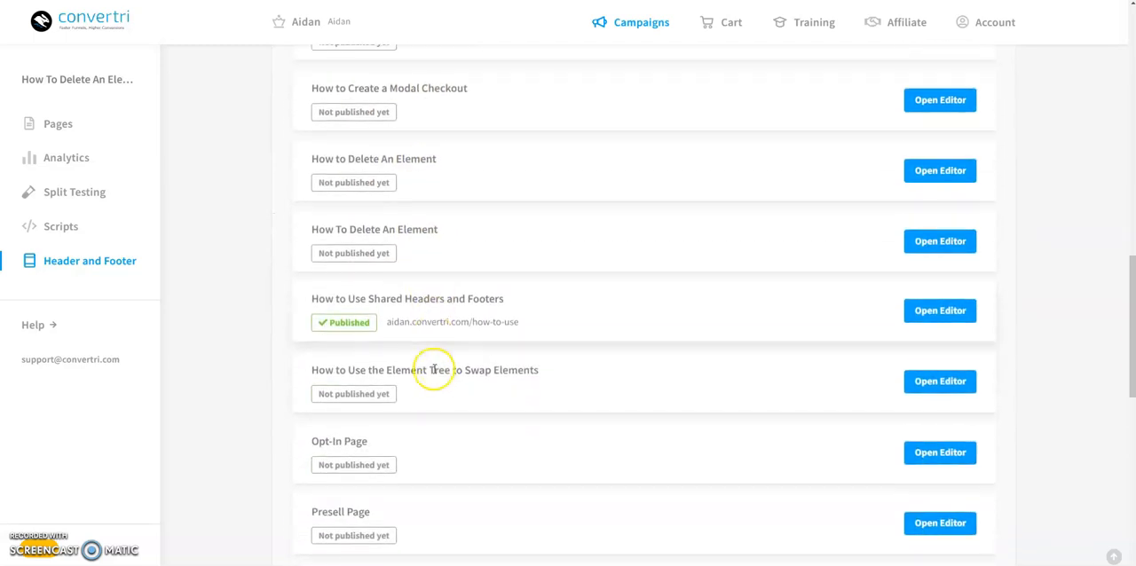
scroll(down, 3)
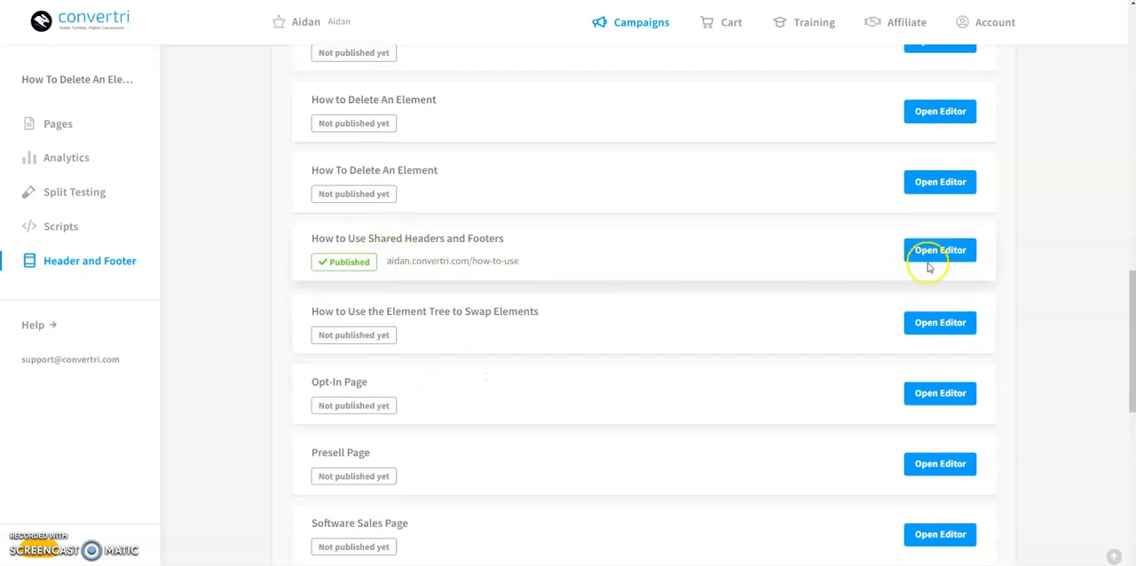
click(940, 249)
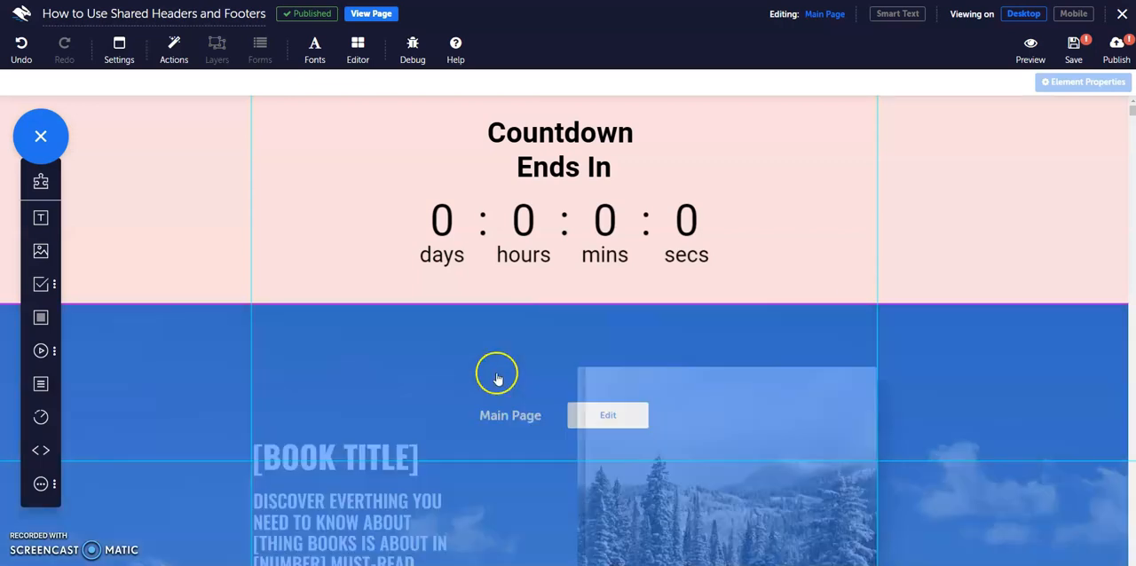
Step: Edit the Main Page content and scroll down the canvas
click(496, 372)
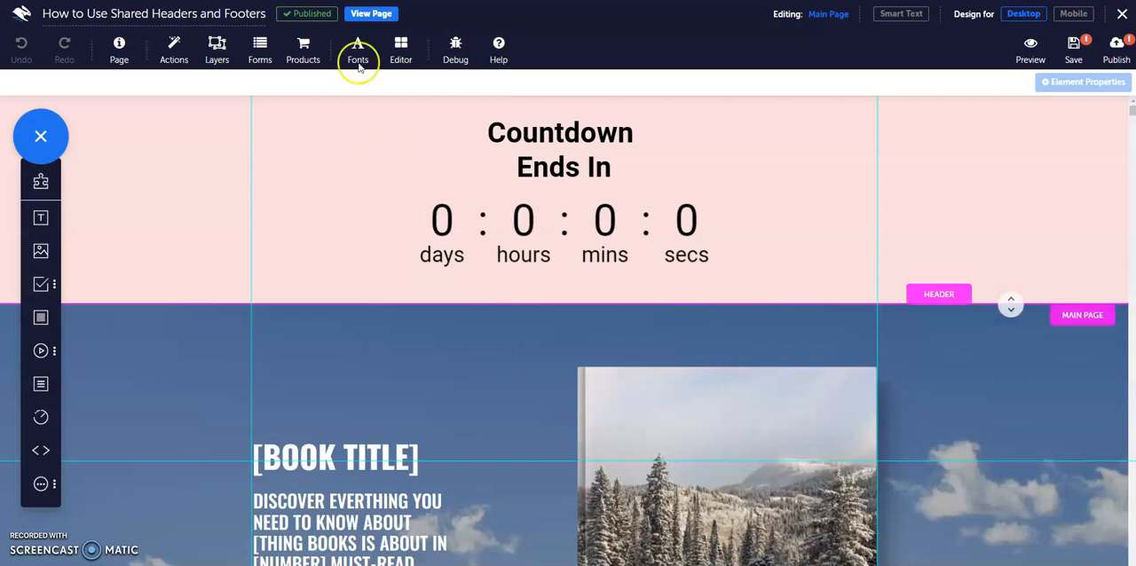
scroll(down, 3)
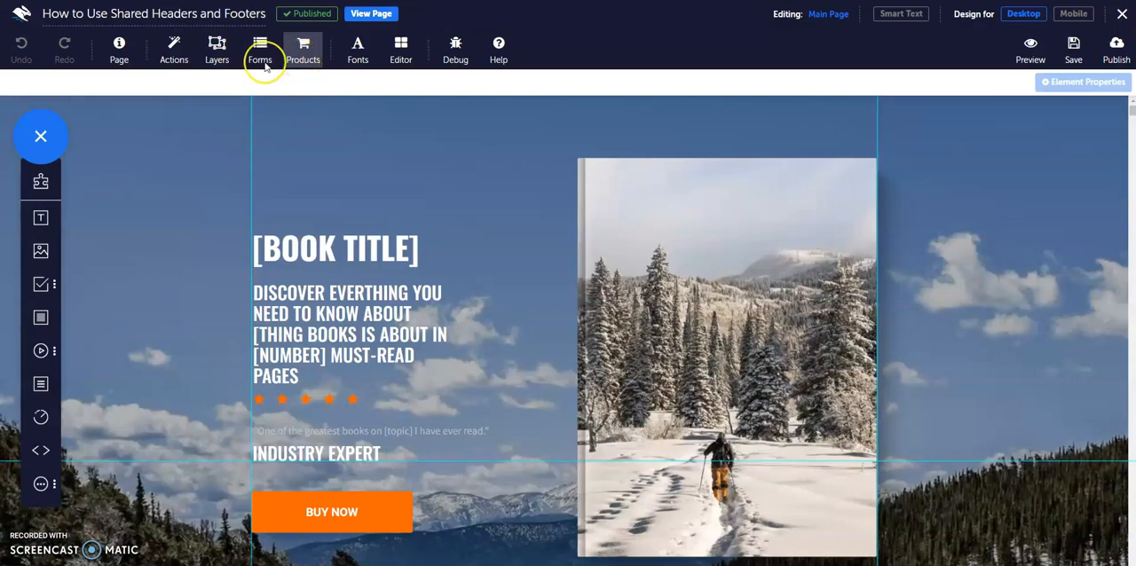
Step: In Page Settings > Headers and Footers, switch on the page header
click(119, 49)
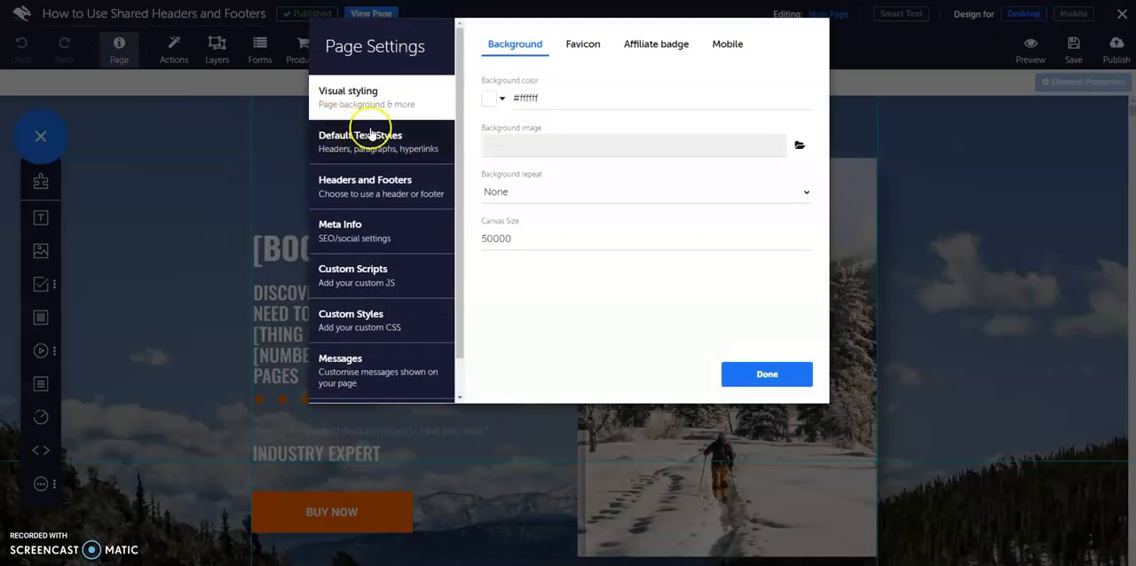
click(364, 186)
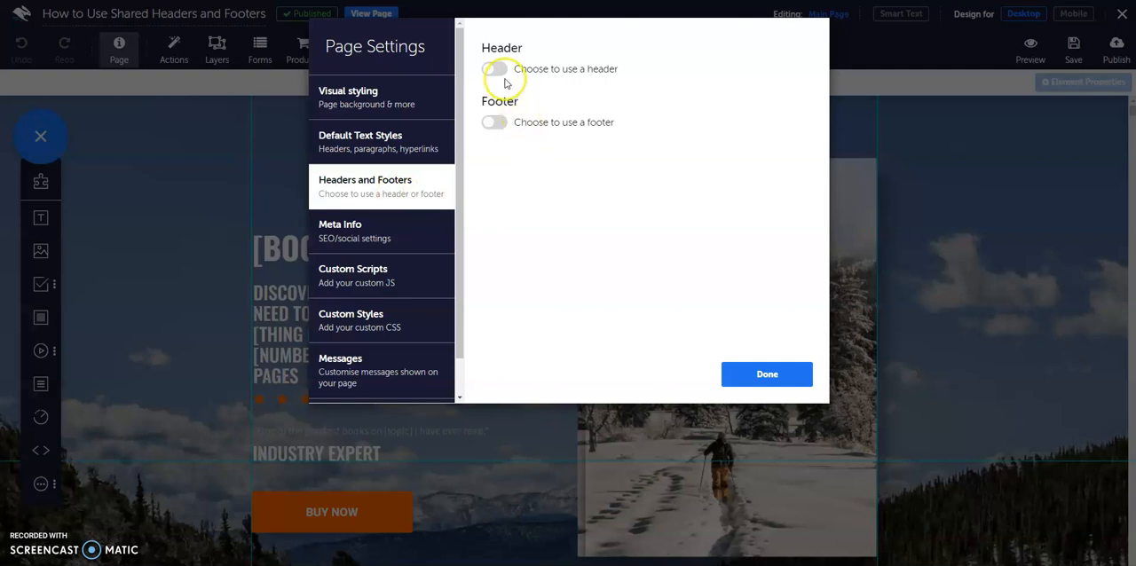
click(494, 69)
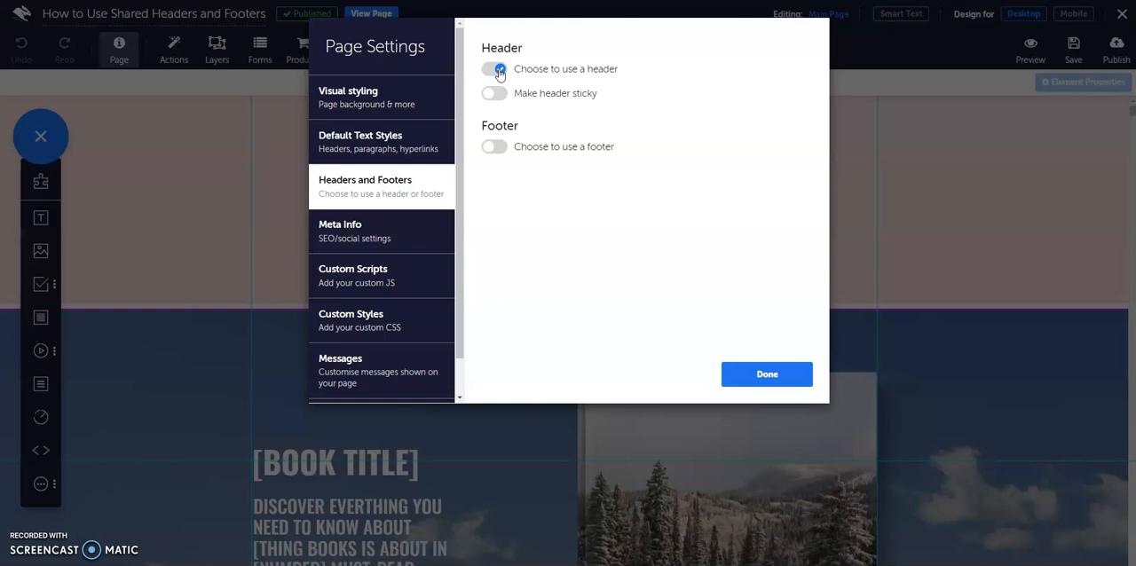
Step: Enable the header, make it sticky, and switch on the page footer
click(495, 69)
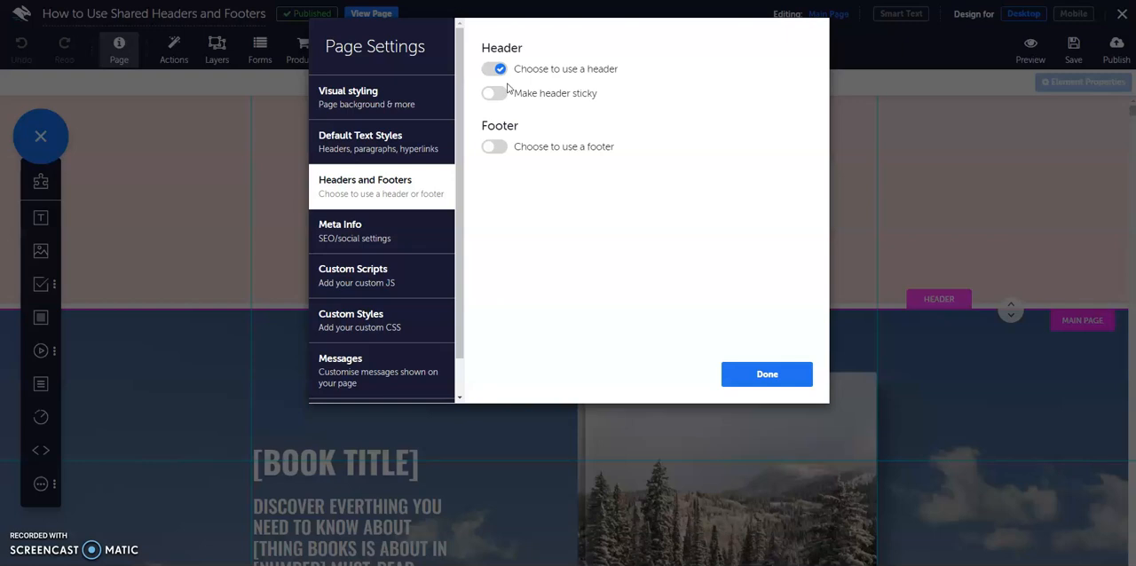
click(494, 93)
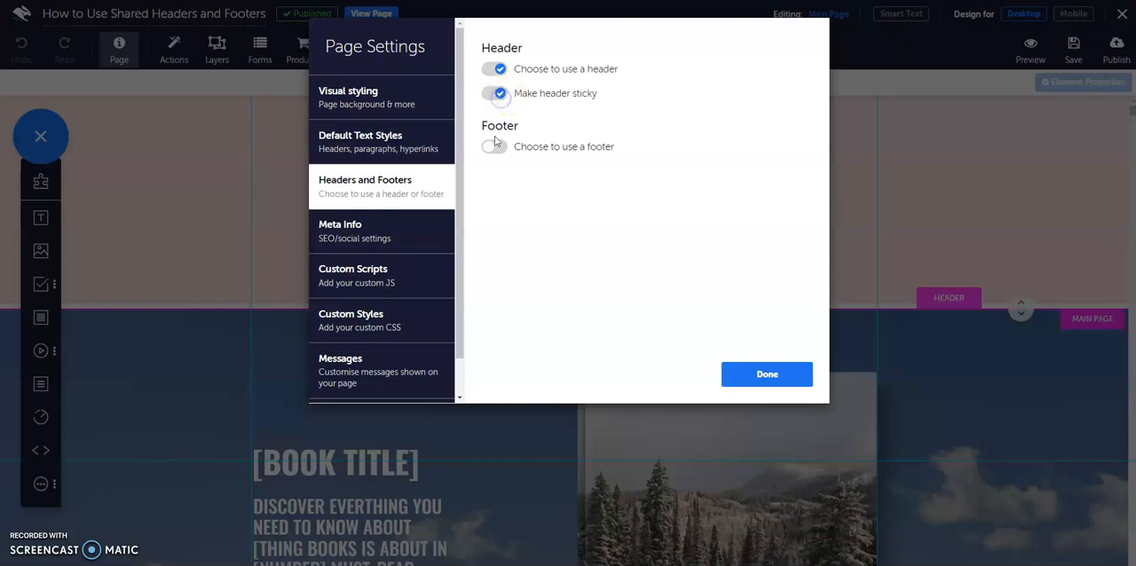
click(495, 147)
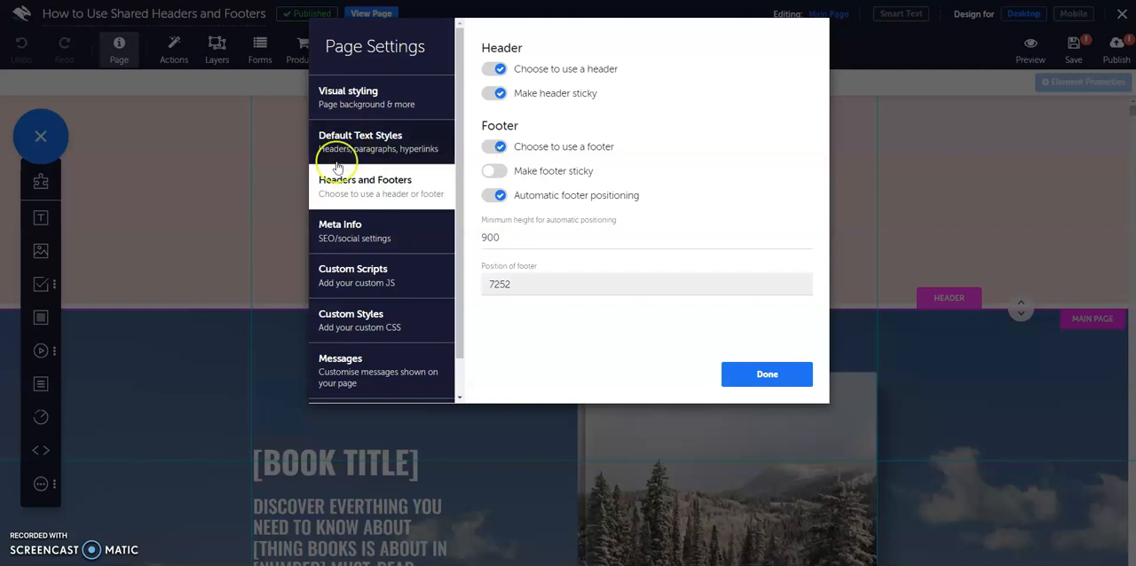
mouse_move(360, 197)
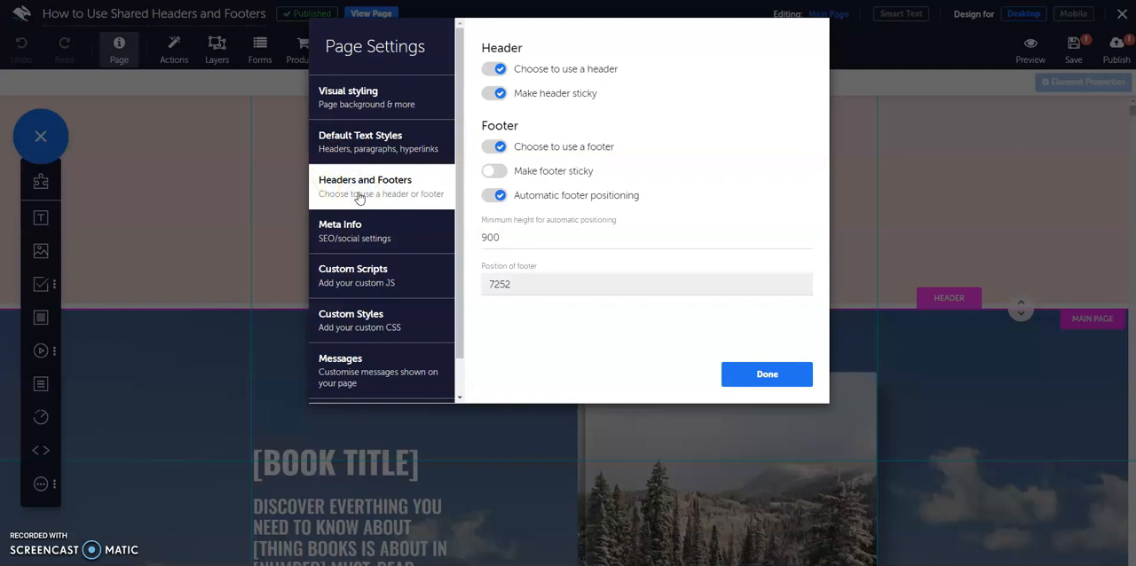
mouse_move(434, 179)
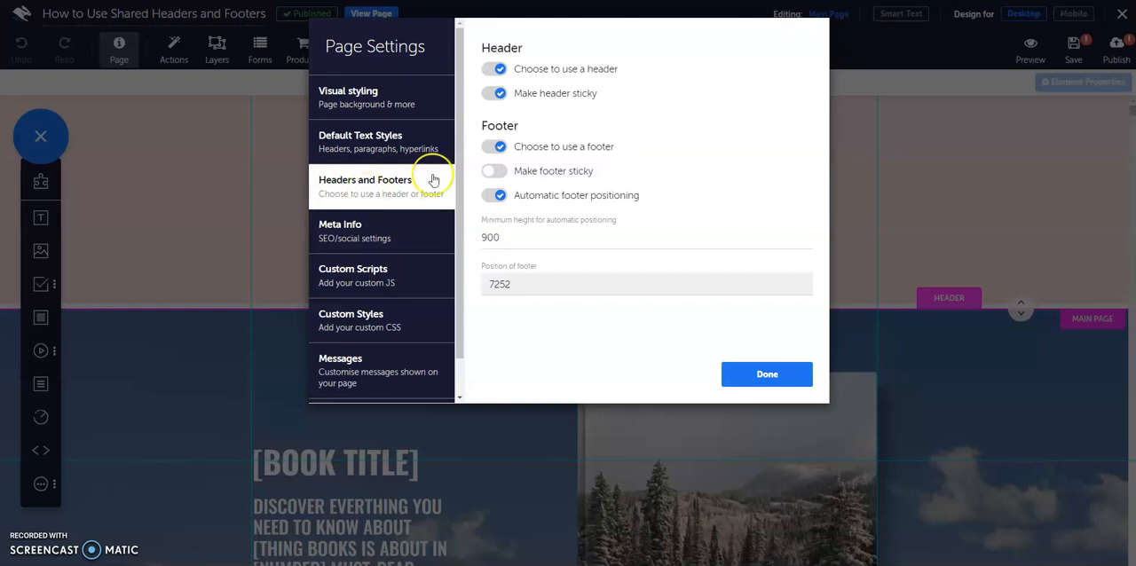
Step: Toggle off 'Choose to use a header' and 'Choose to use a footer' for this page
click(495, 68)
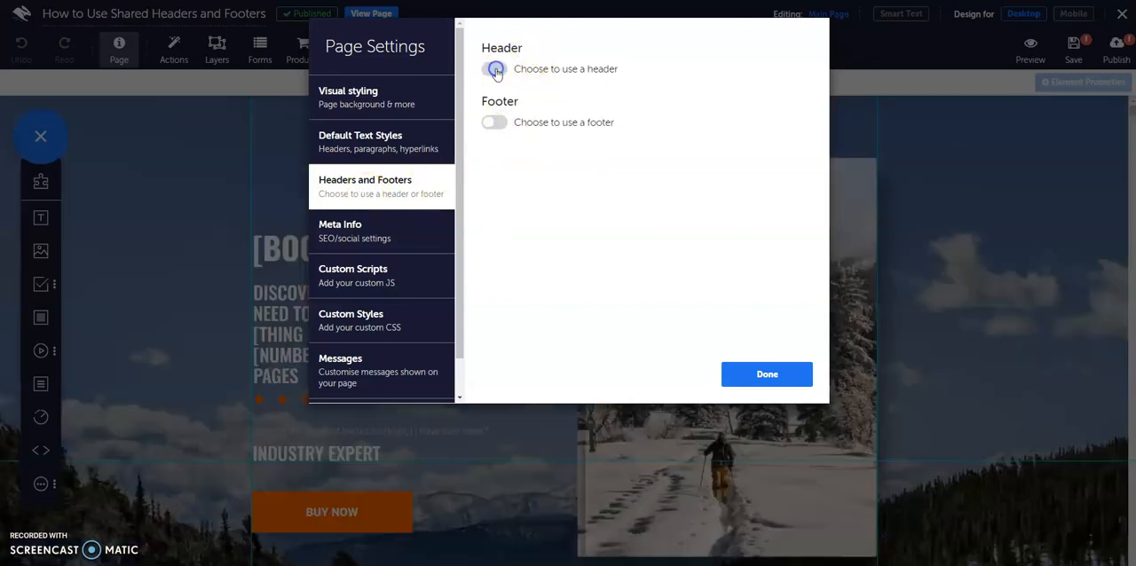
click(495, 69)
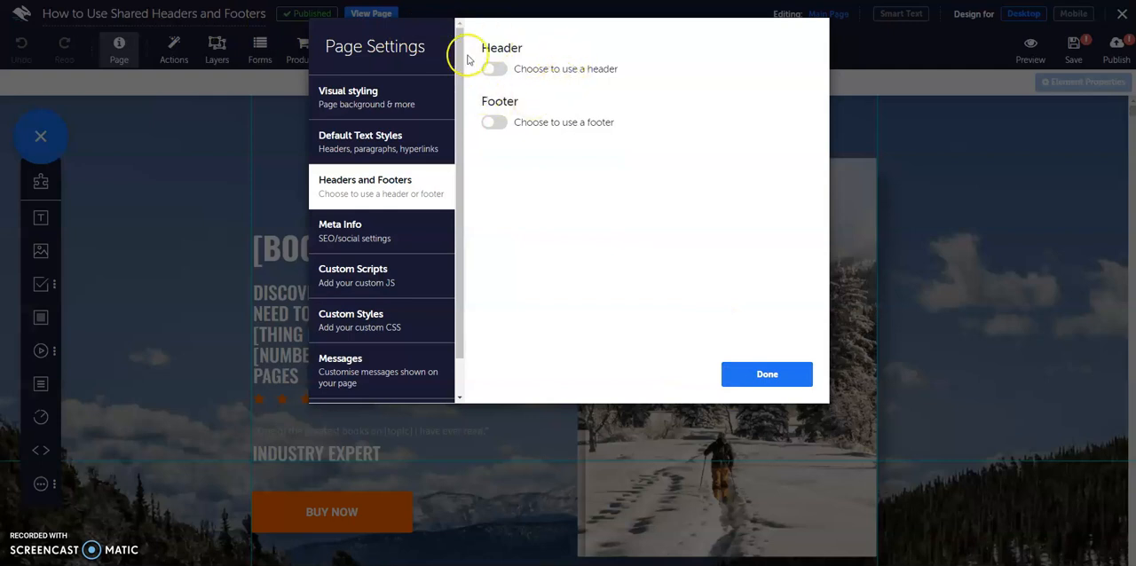
mouse_move(469, 58)
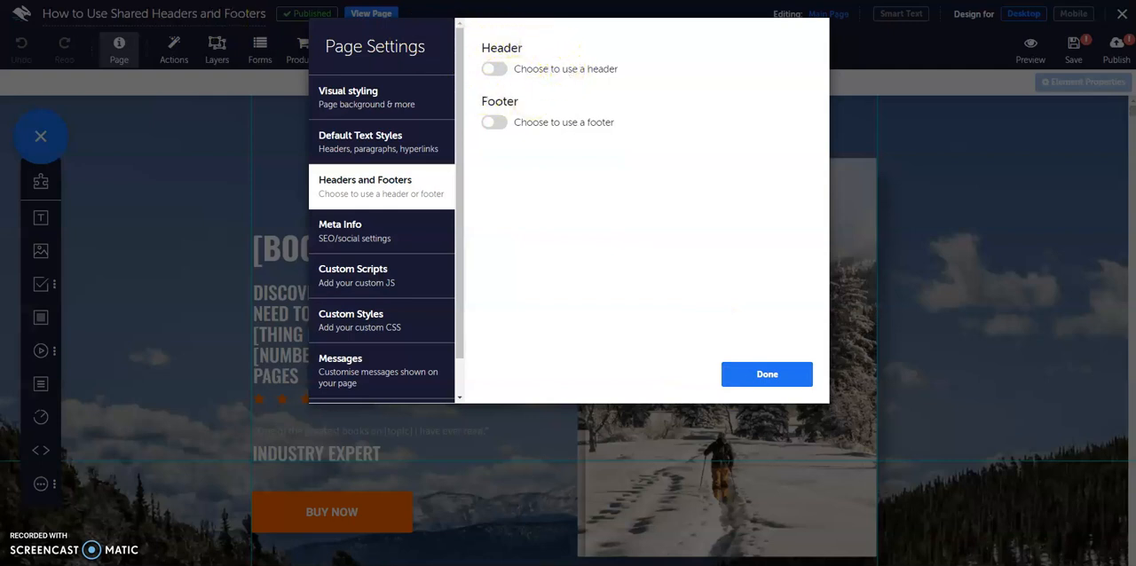
click(766, 374)
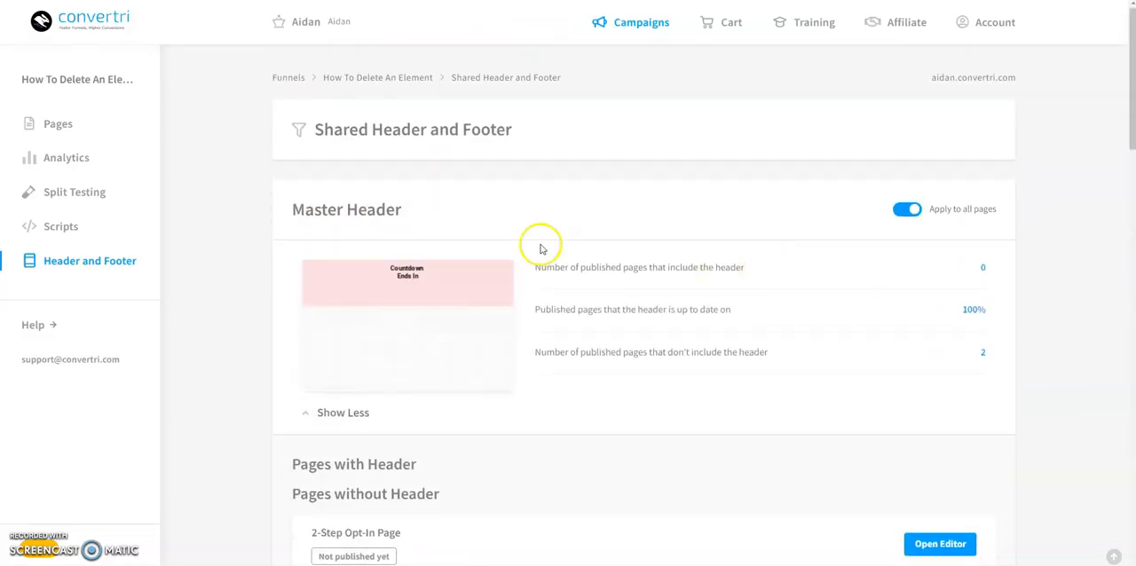
mouse_move(980, 185)
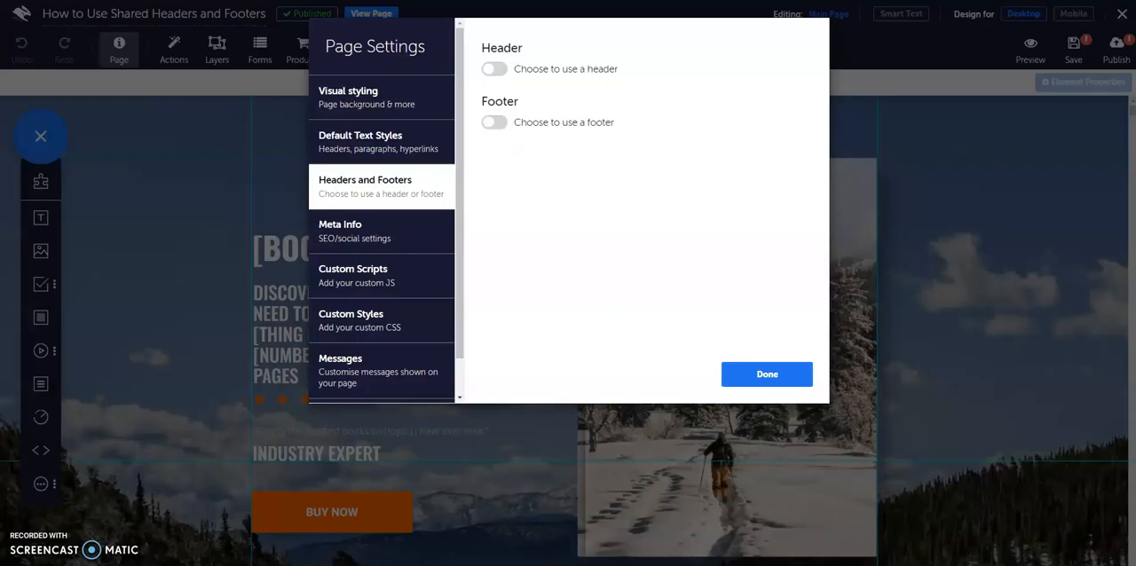
mouse_move(483, 93)
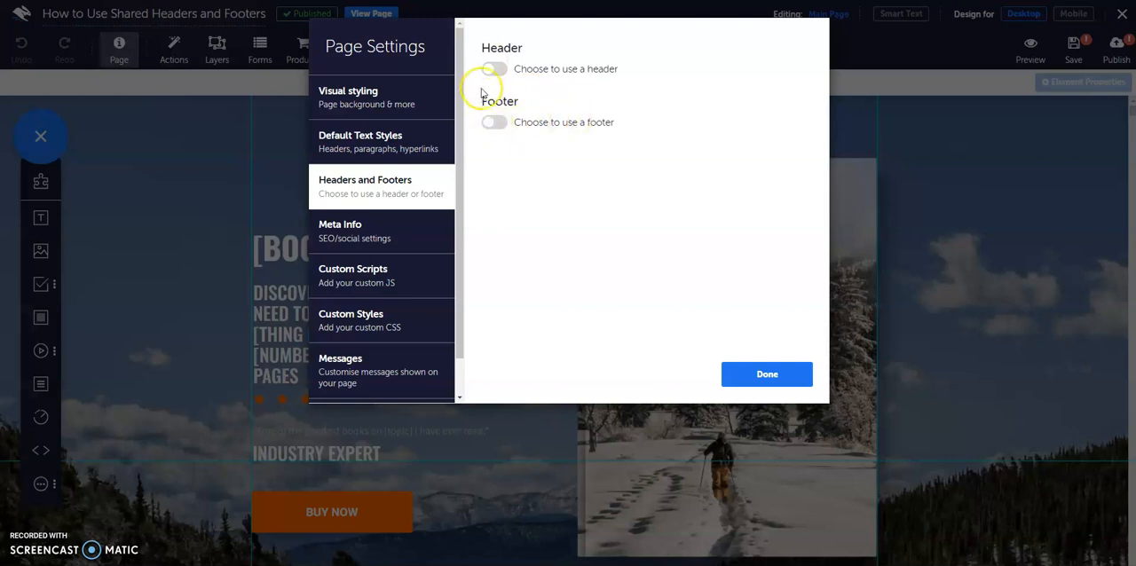